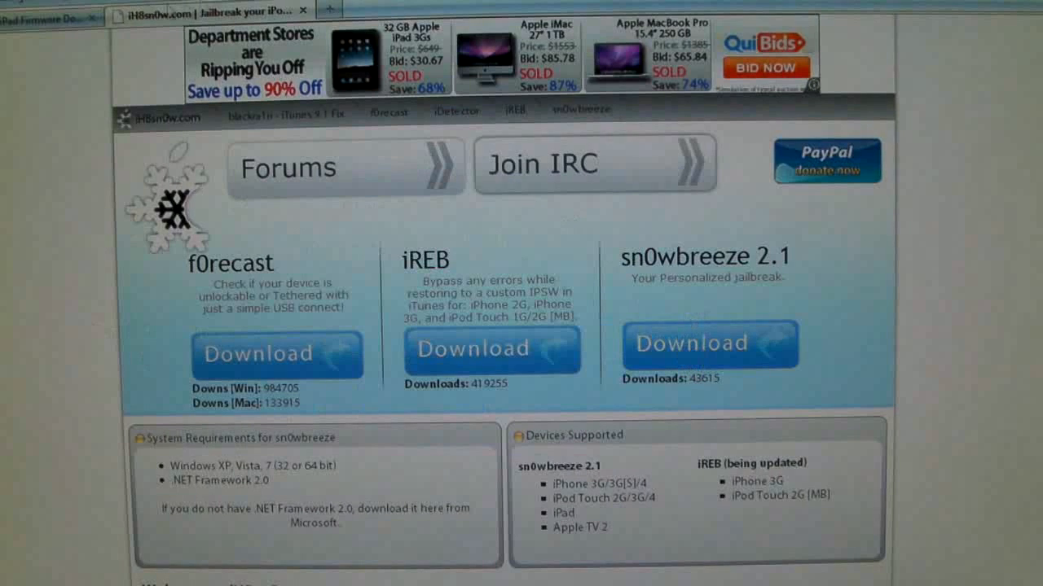
# Step: Bring up the iPod, iPhone and iPad firmware download page from the iH8sn0w site
pyautogui.click(41, 15)
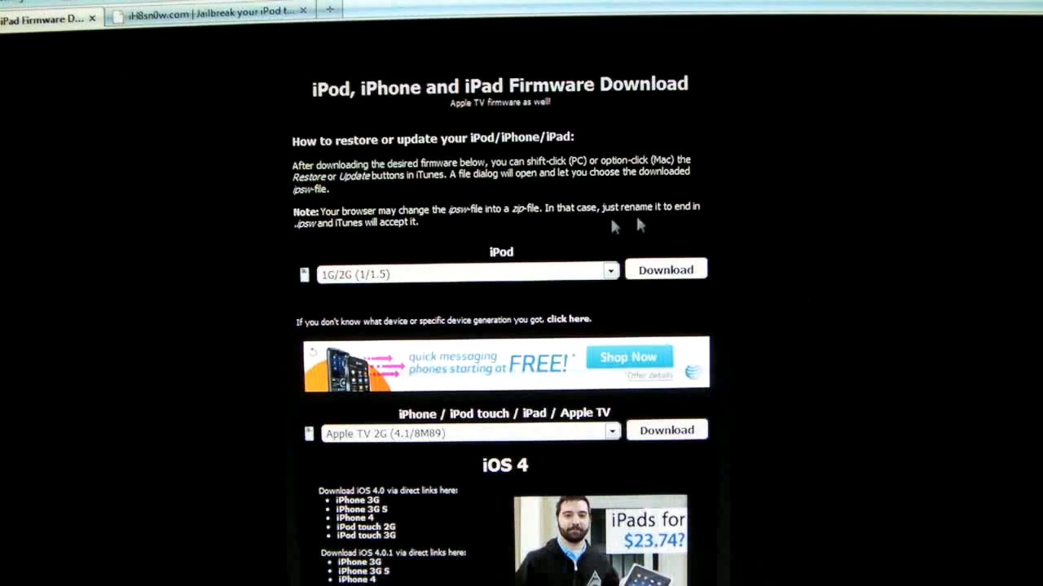
pyautogui.moveTo(505, 417)
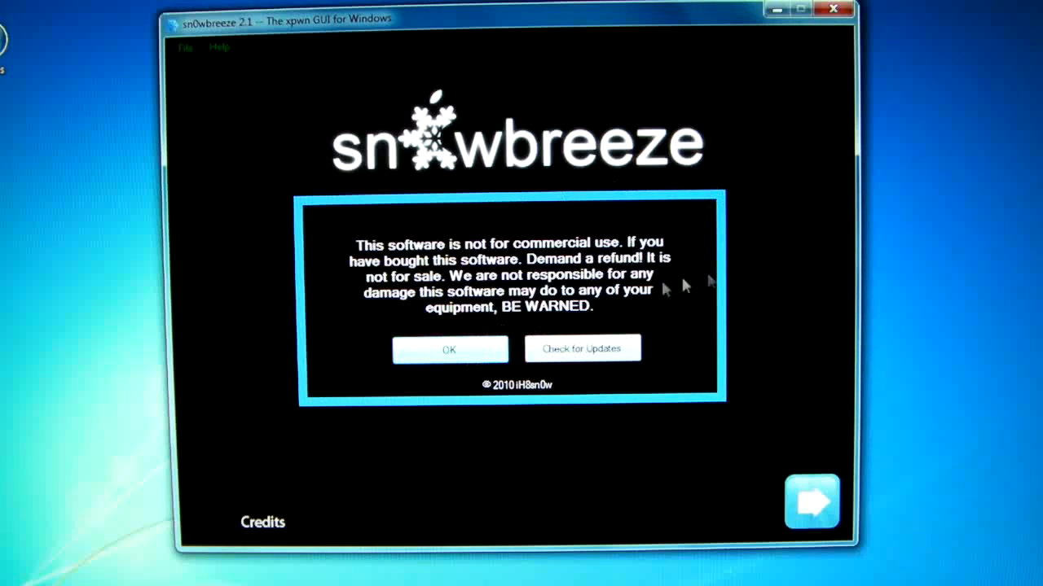
# Step: Accept the disclaimer and load the iPod4,1 4.1 (8B118) Restore IPSW for verification
pyautogui.click(450, 349)
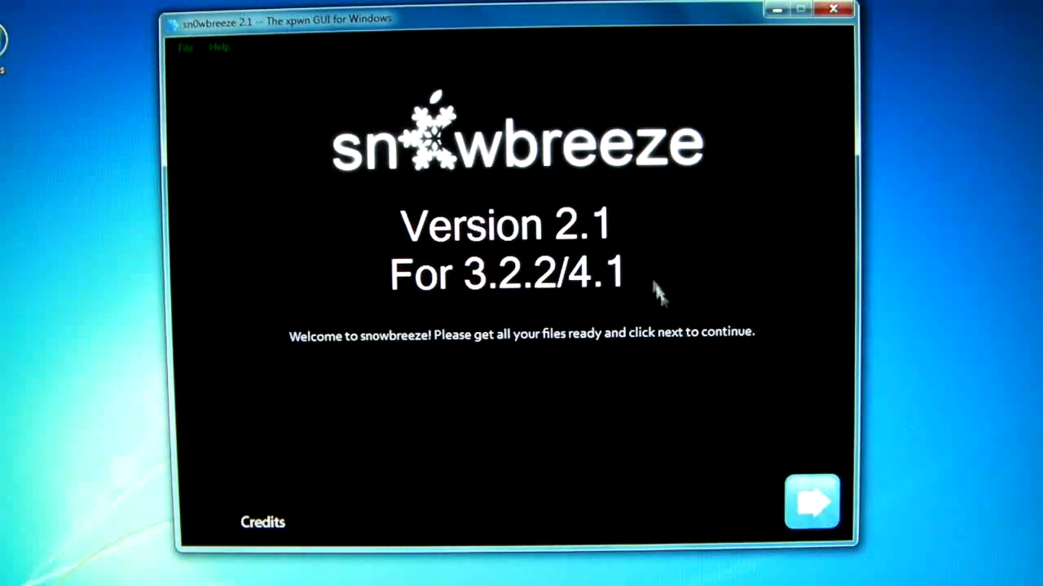
pyautogui.click(812, 508)
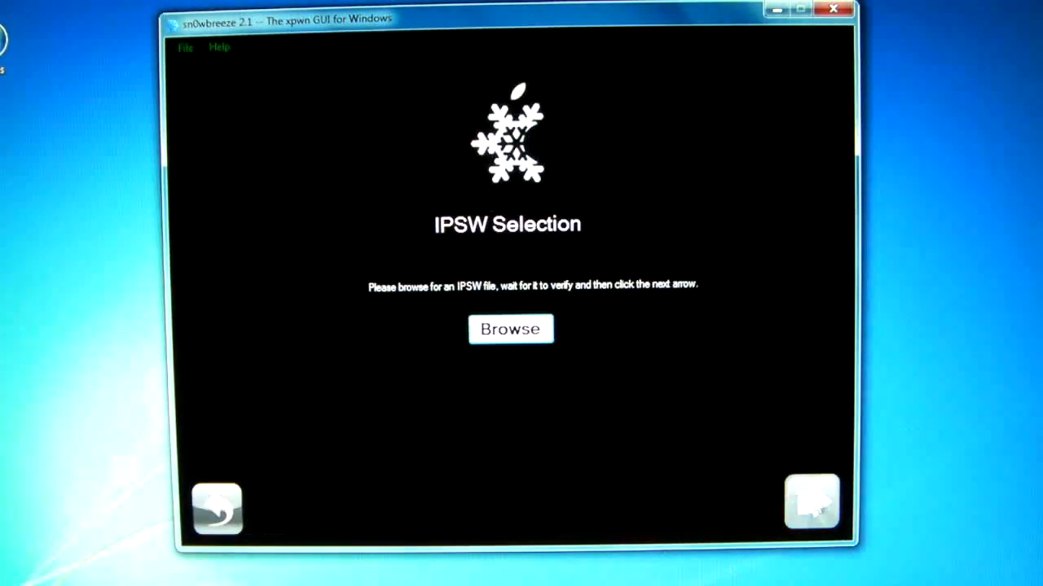
pyautogui.click(510, 329)
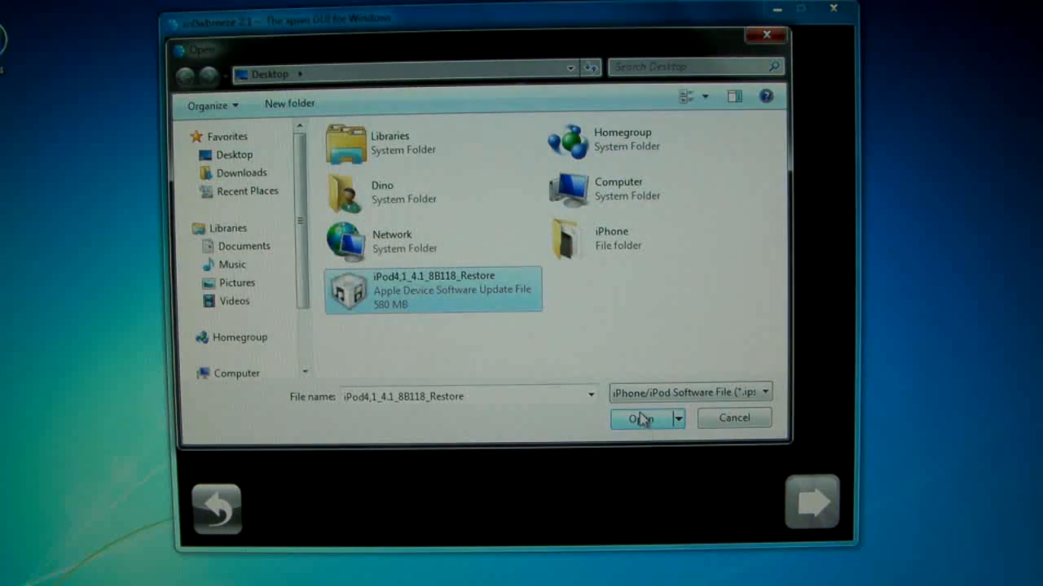
pyautogui.click(639, 417)
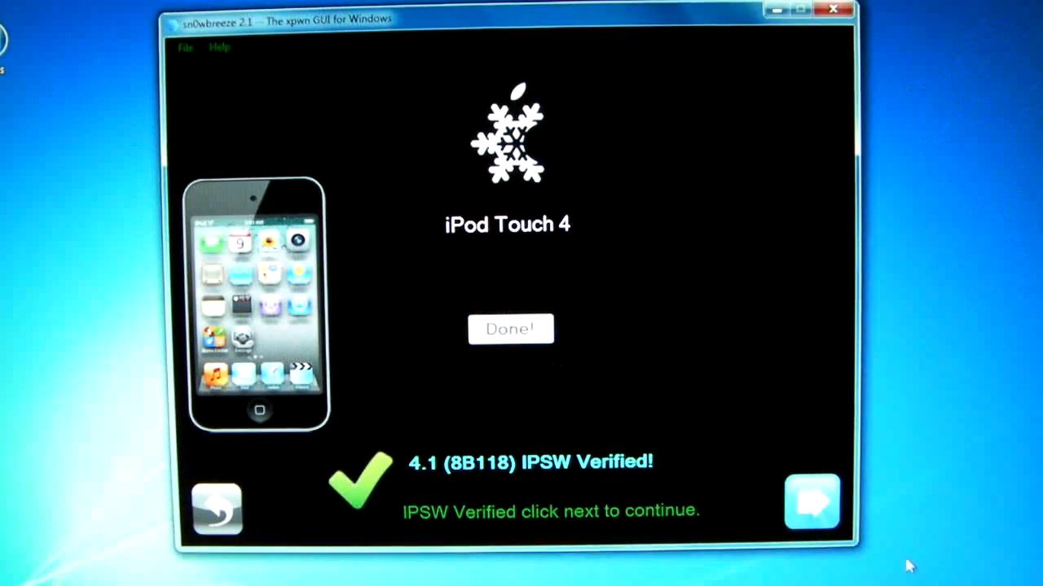
# Step: Reach the General options and leave Enable Native Multitasking unticked after toggling it
pyautogui.click(808, 509)
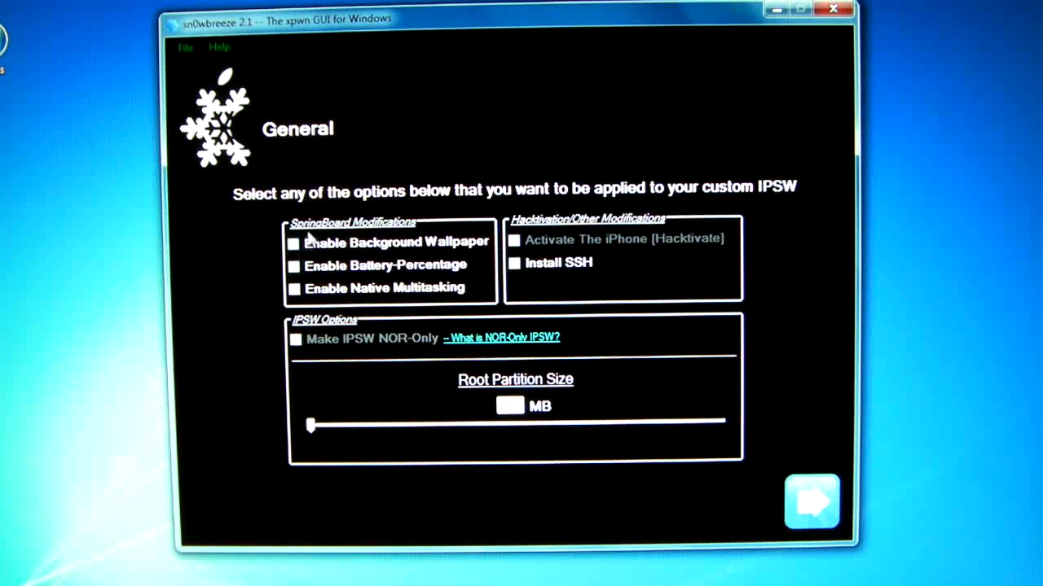
pyautogui.moveTo(426, 228)
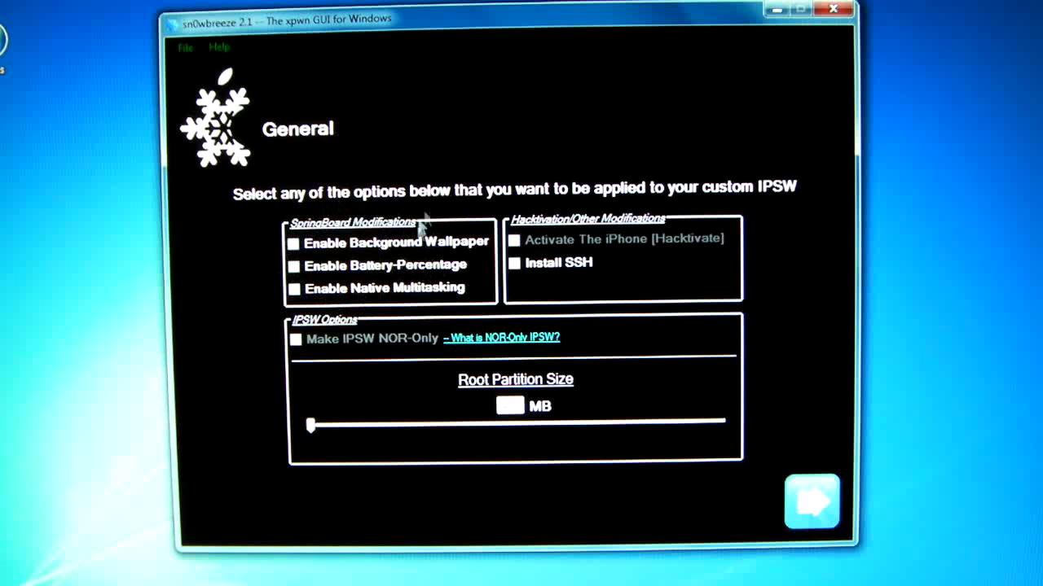
pyautogui.moveTo(352, 254)
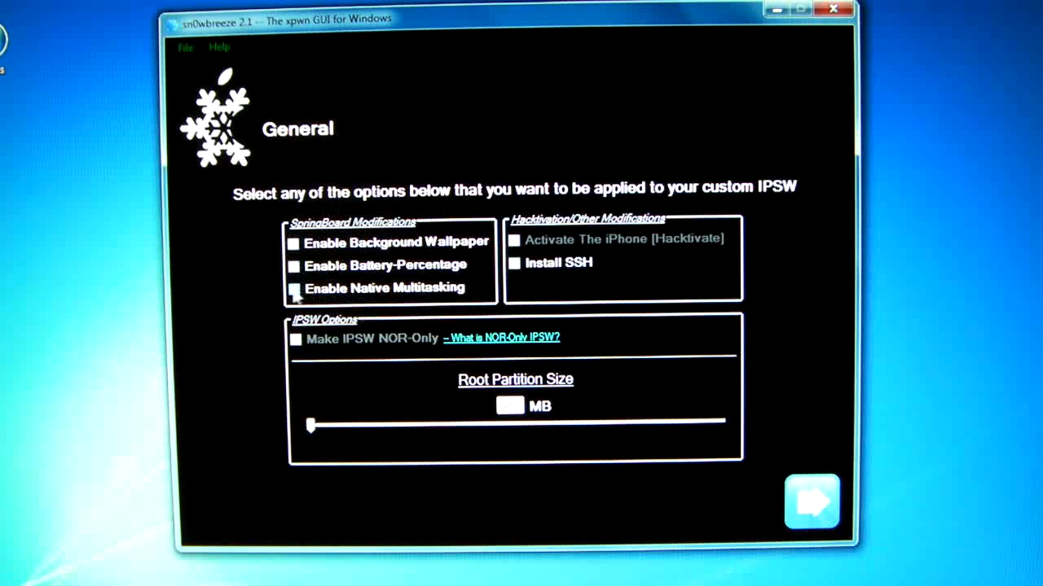
pyautogui.click(293, 289)
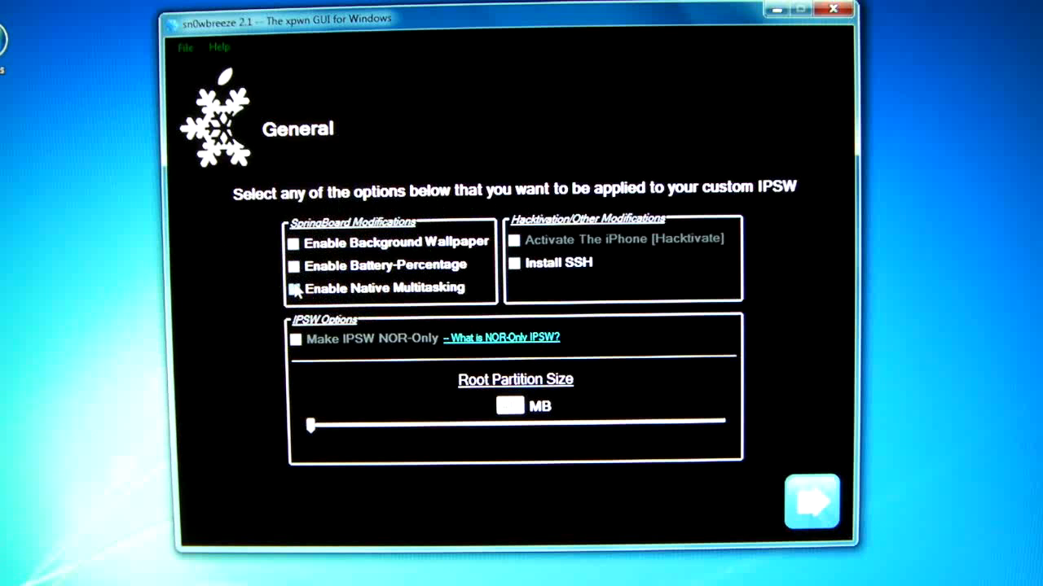
pyautogui.click(295, 288)
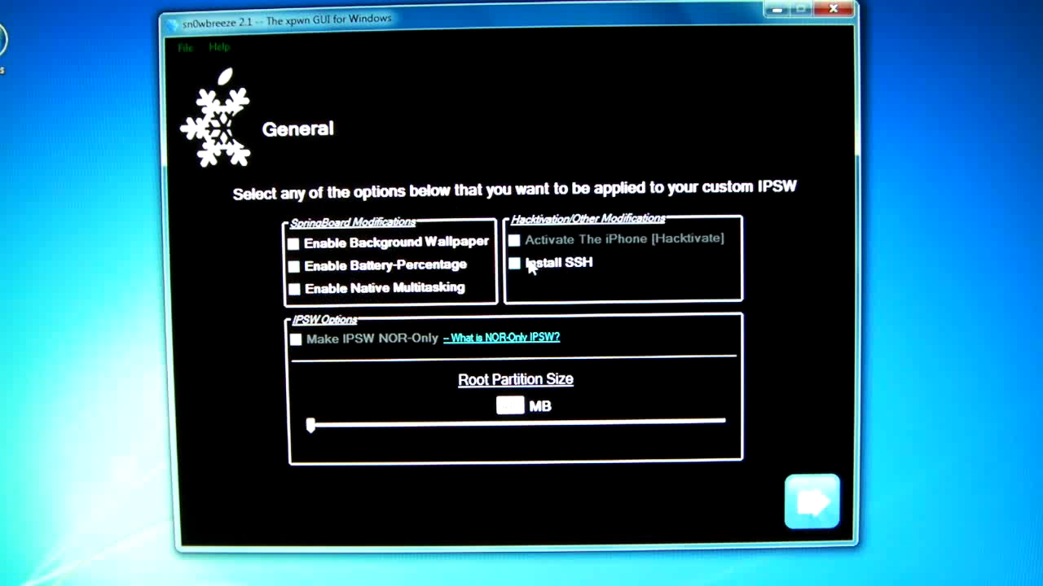
pyautogui.moveTo(522, 277)
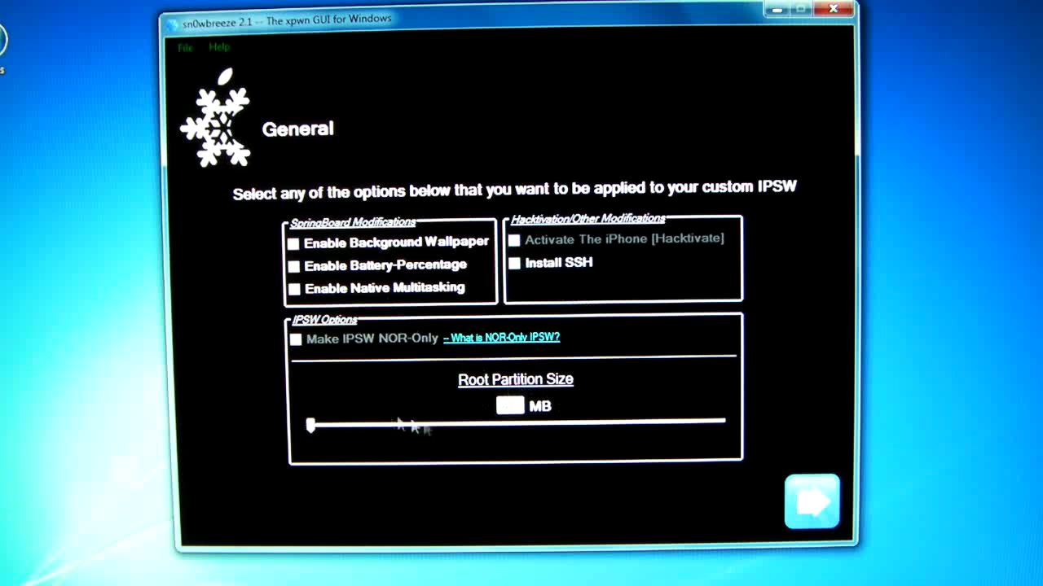
pyautogui.moveTo(490, 414)
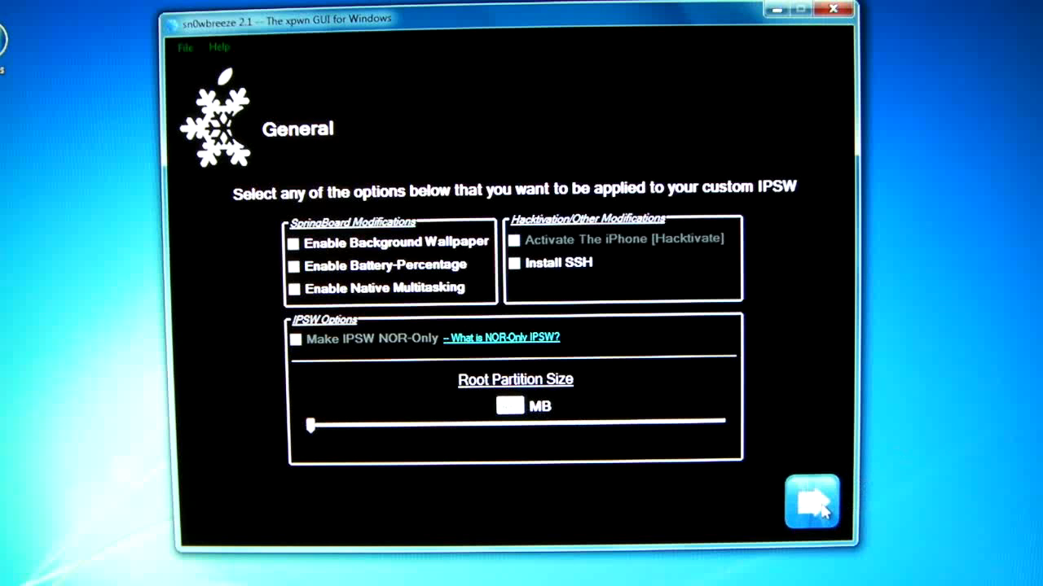
# Step: Skip General and Custom Apps and mark Build IPSW on the options overview
pyautogui.click(808, 508)
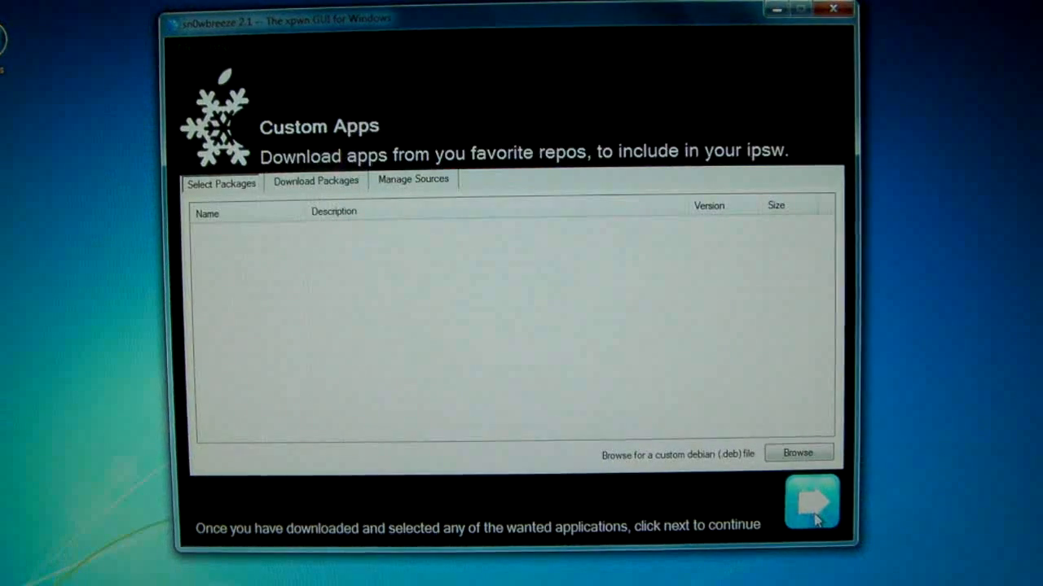
pyautogui.click(811, 505)
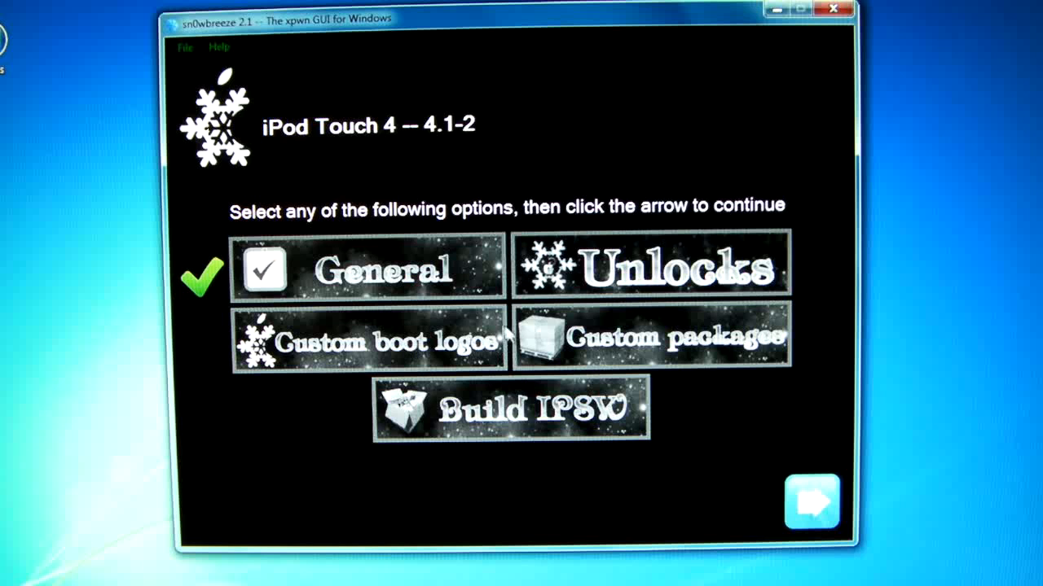
pyautogui.moveTo(487, 316)
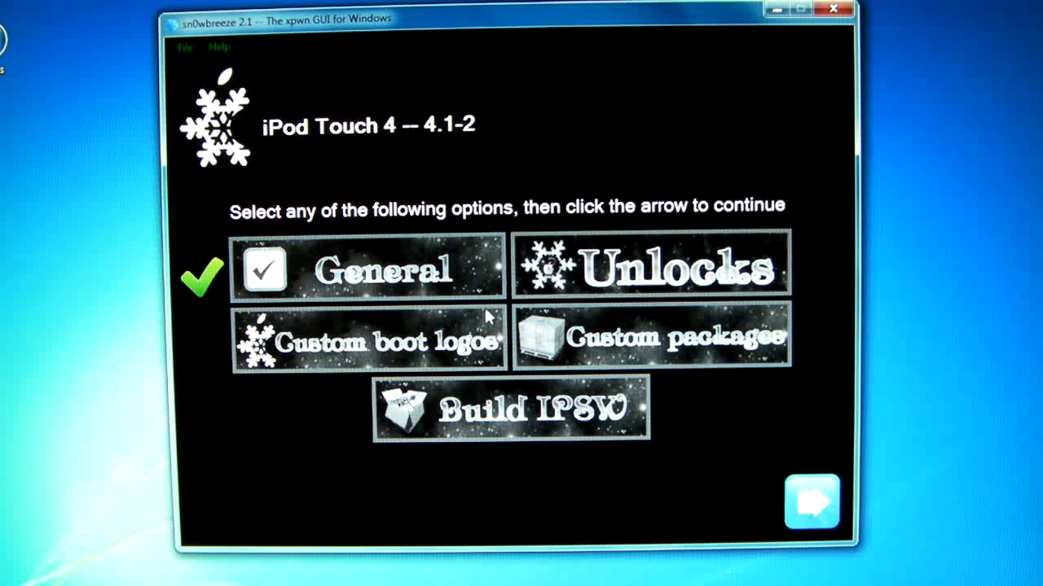
pyautogui.moveTo(615, 302)
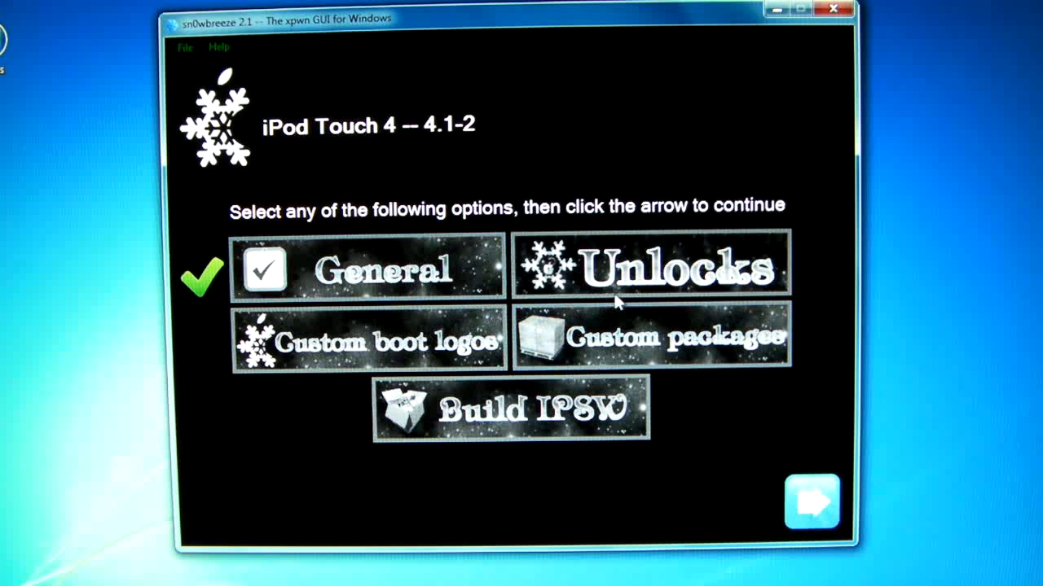
pyautogui.click(505, 408)
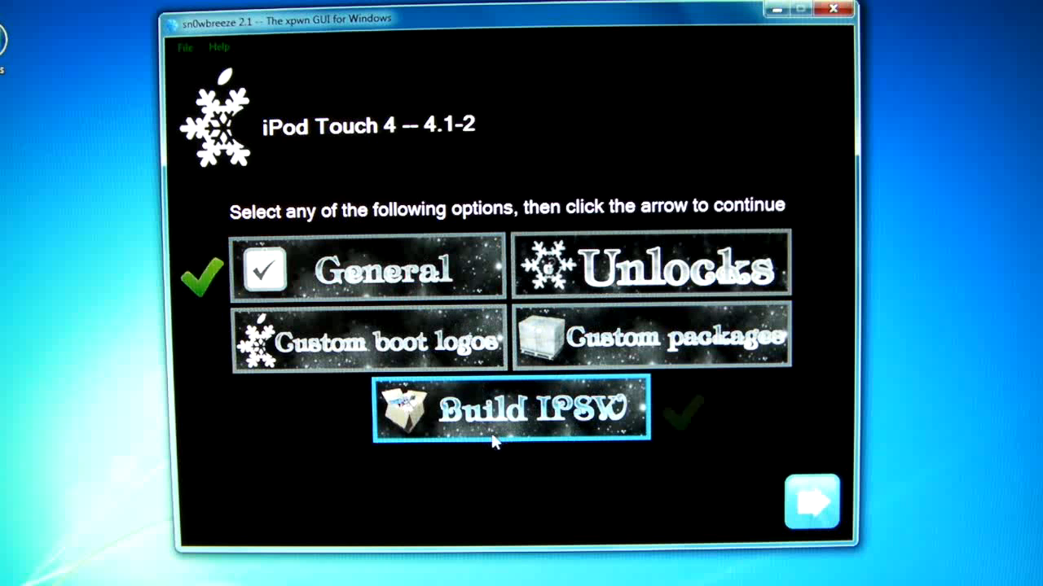
pyautogui.click(506, 411)
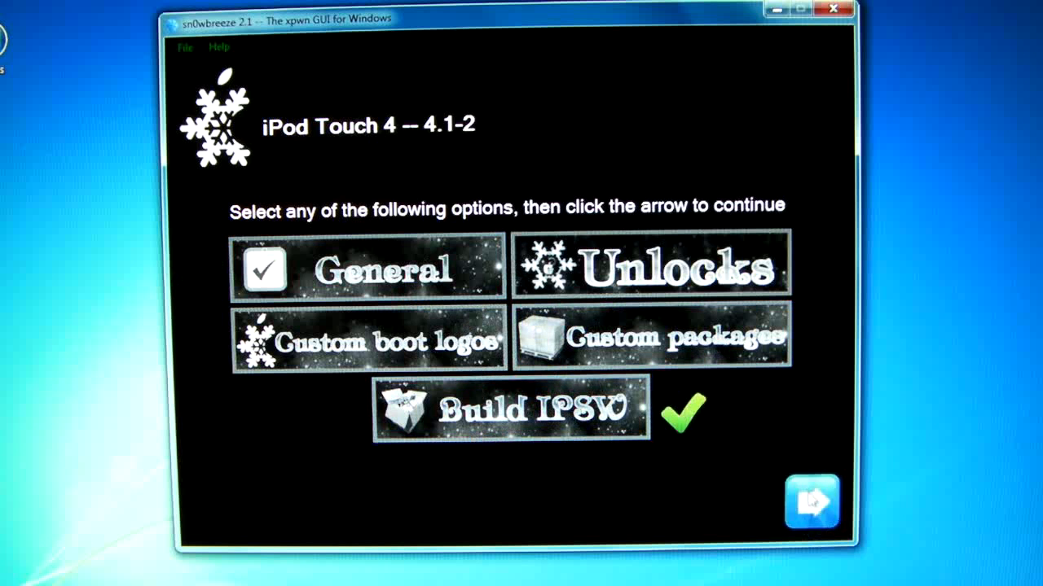
# Step: Start the build and wait until the custom IPSW is reported done and saved to the desktop
pyautogui.click(802, 496)
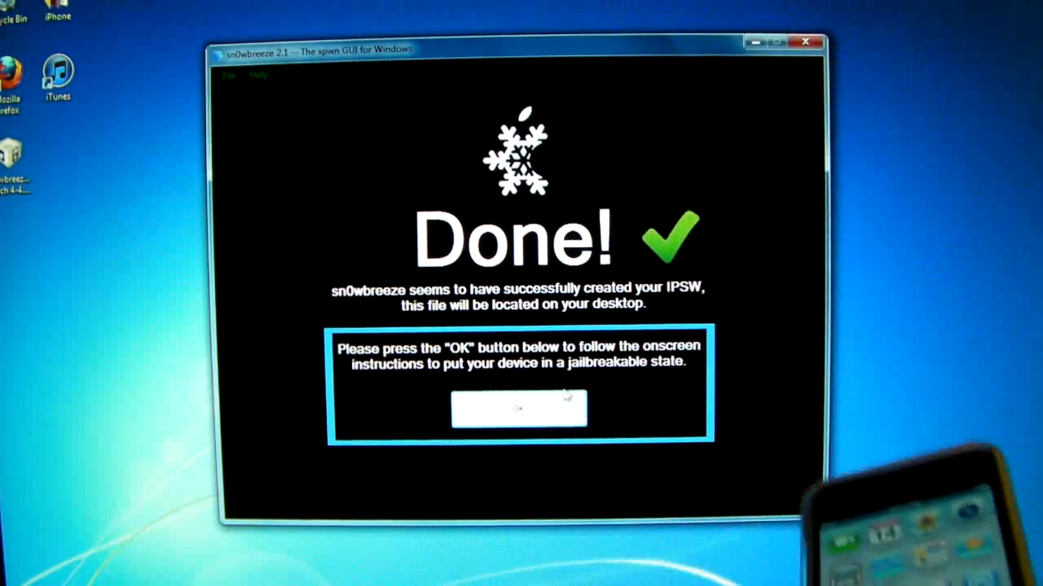
# Step: Run DFU Pwner until the iPod Touch reports PWNED DFU, then close the iREB tool
pyautogui.click(518, 409)
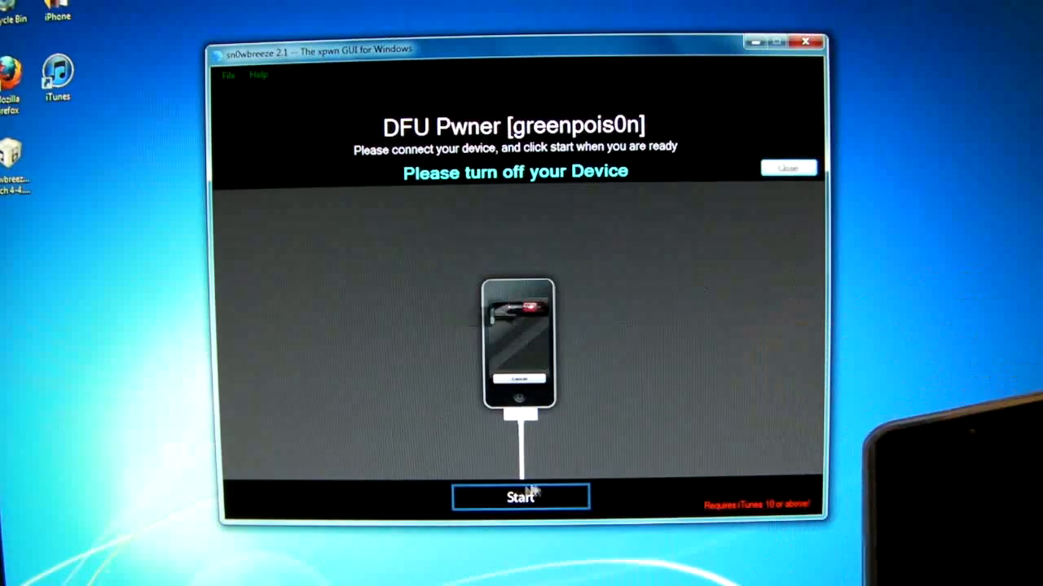
pyautogui.click(521, 497)
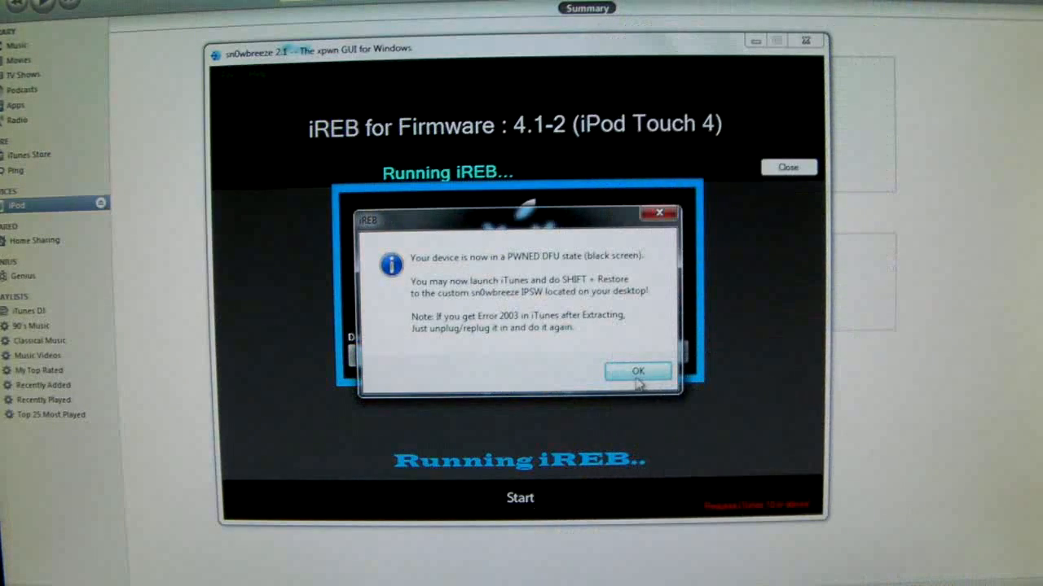
pyautogui.click(638, 371)
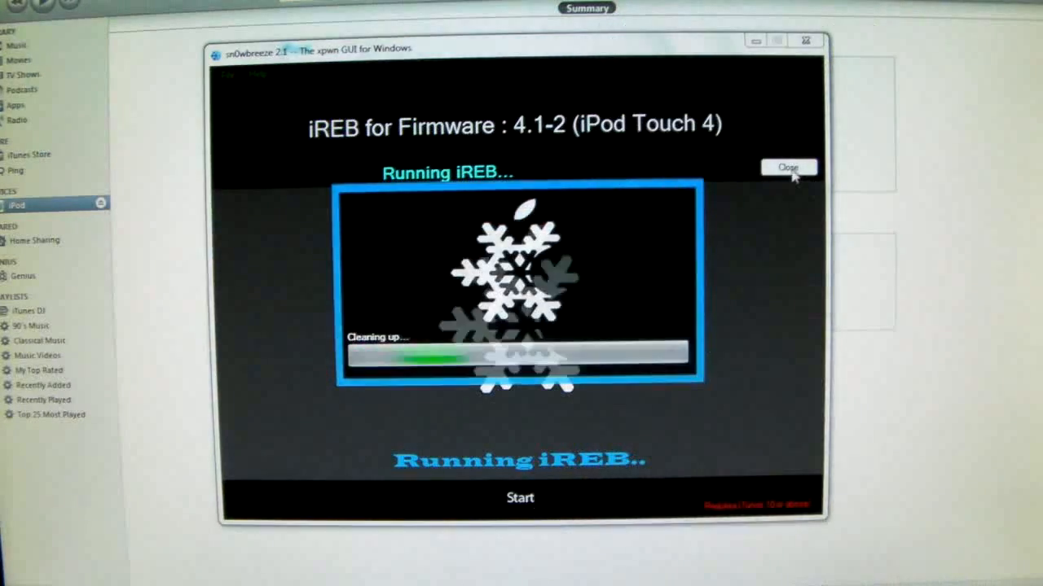
pyautogui.click(788, 166)
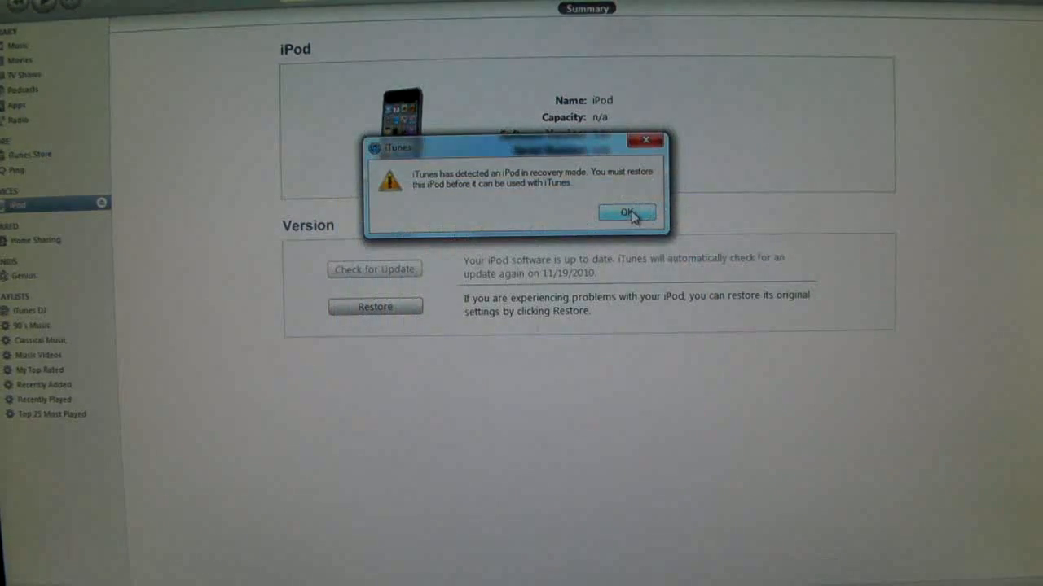
# Step: Dismiss the iTunes recovery and default-player prompts and Shift-Restore with the sn0wbreeze iPod Touch 4 IPSW
pyautogui.click(626, 212)
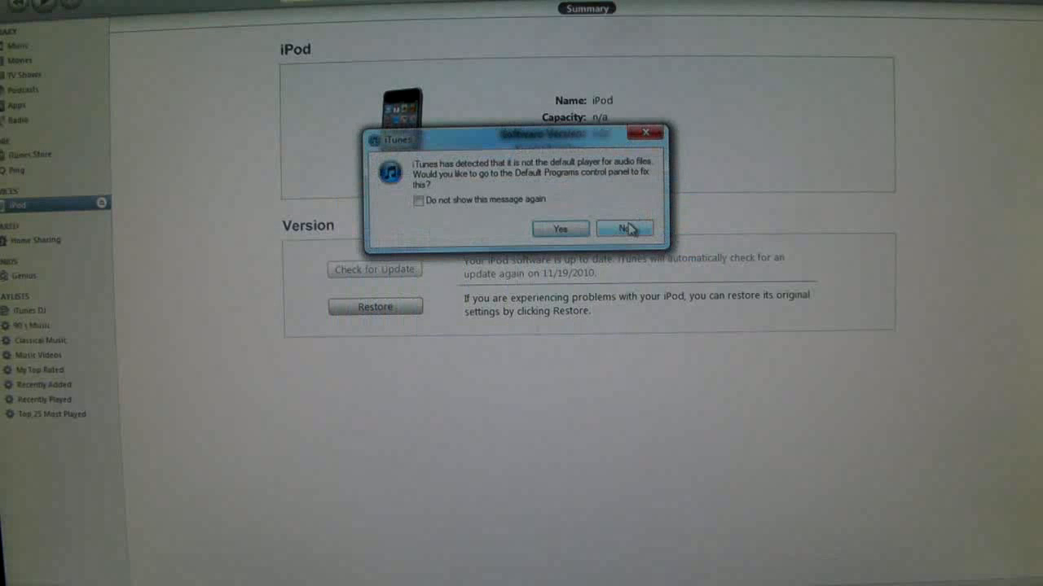
pyautogui.click(623, 228)
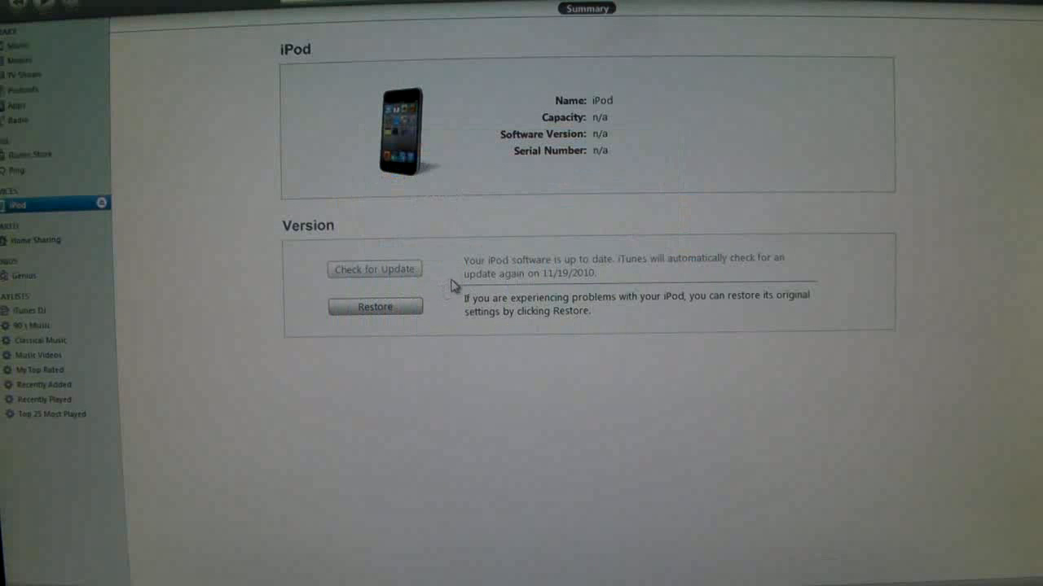
pyautogui.moveTo(404, 310)
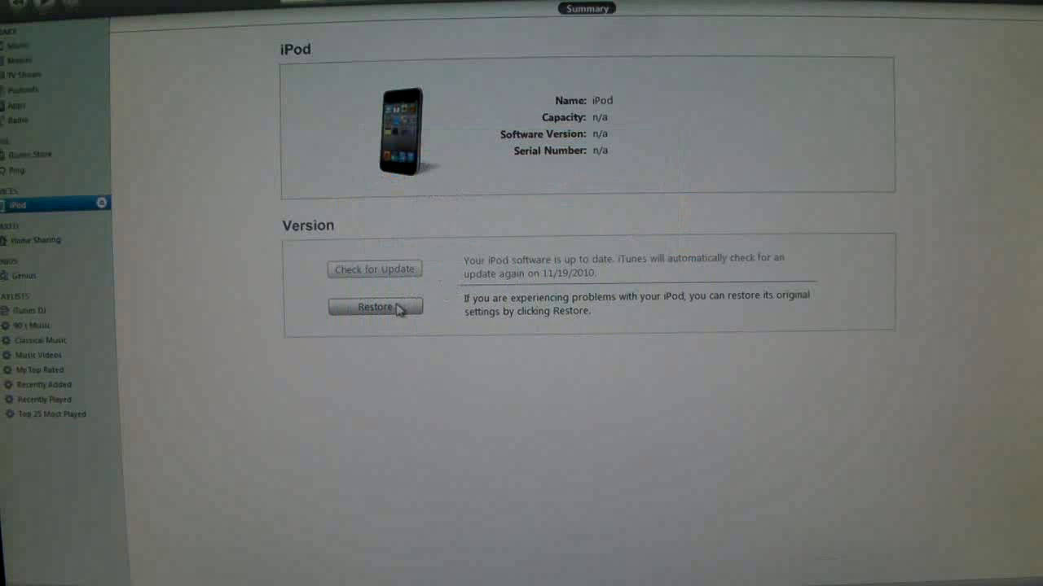
pyautogui.click(375, 306)
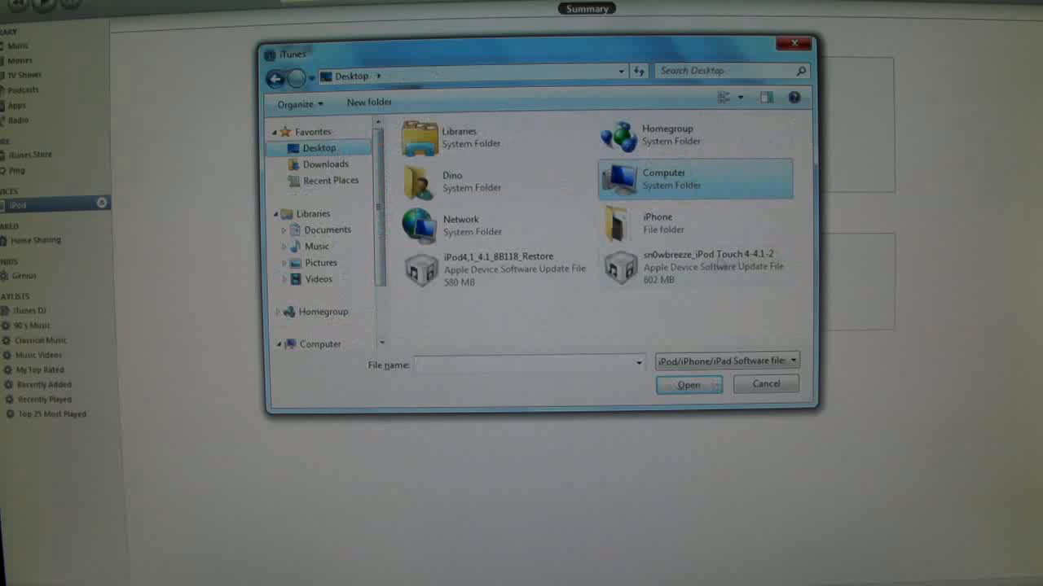
pyautogui.click(697, 267)
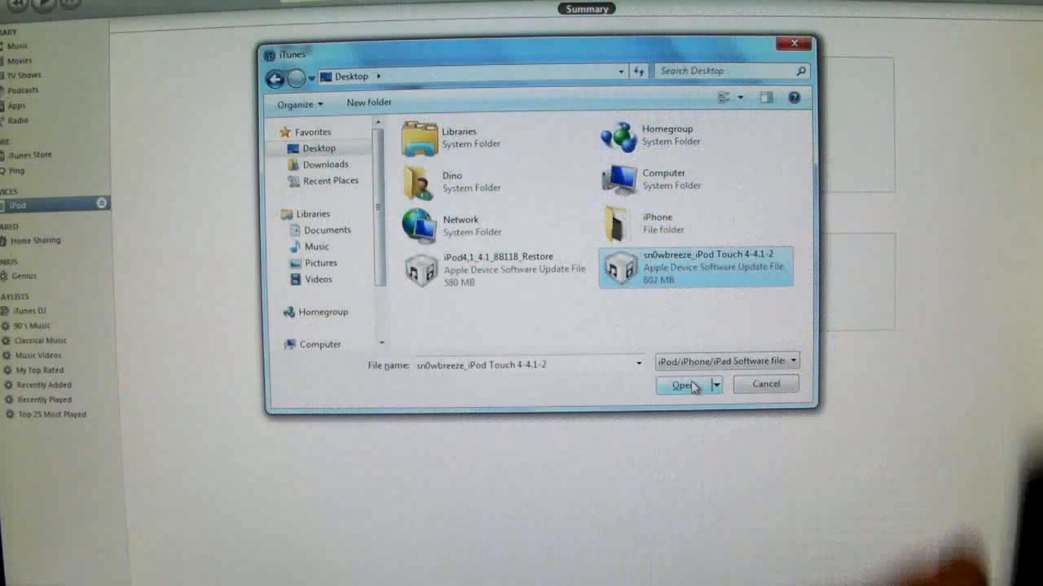
pyautogui.click(684, 384)
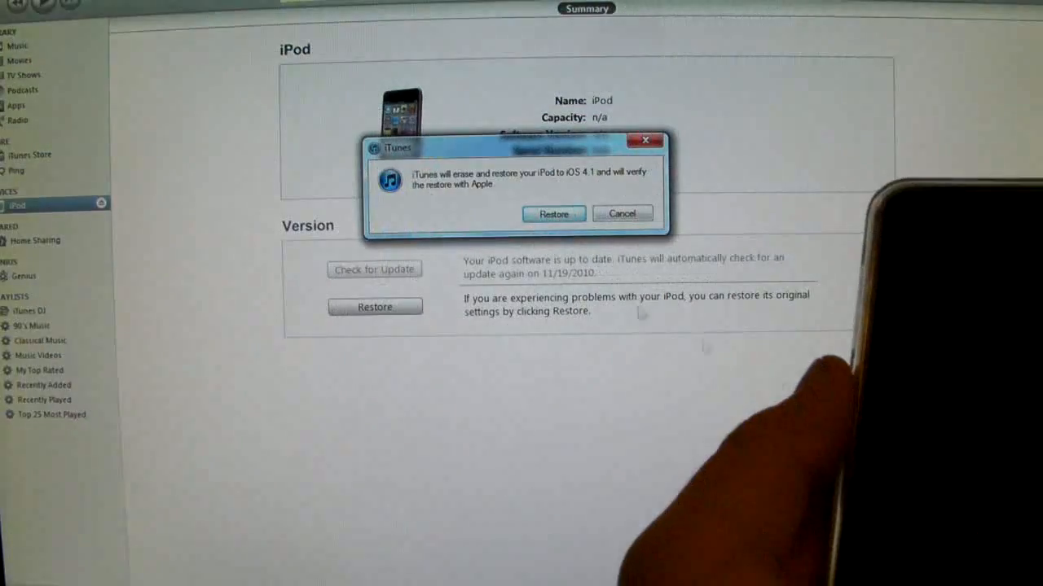